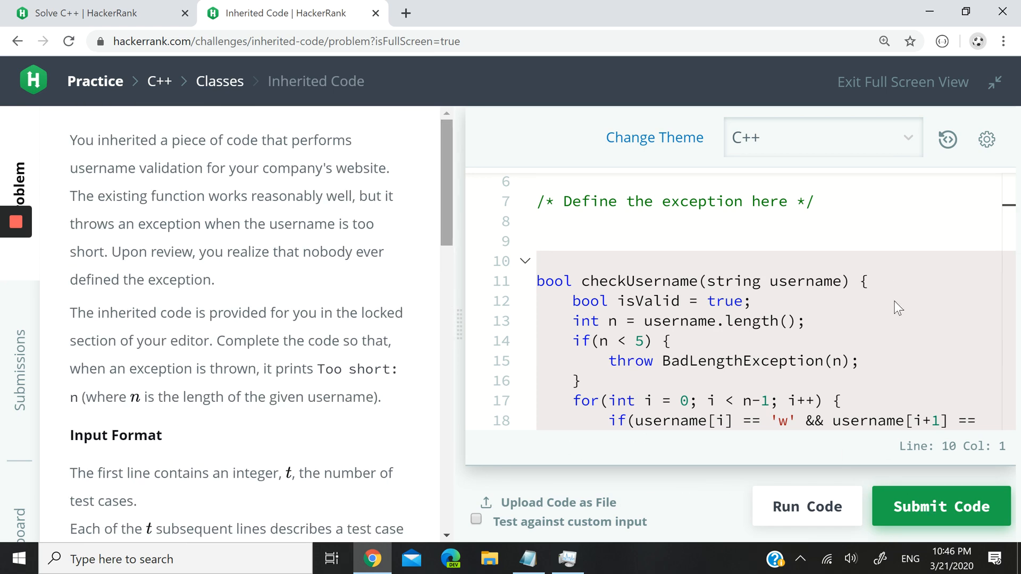
mouse_move(923, 109)
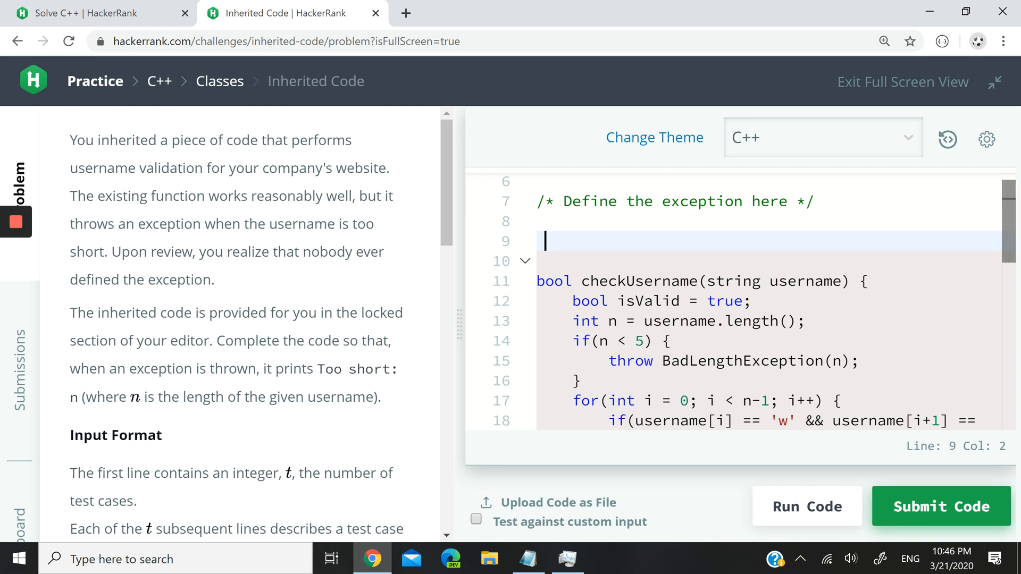
Review the inherited code: checkUsername throwing BadLengthException(n) and main's catch calling e.what().
scroll(down, 3)
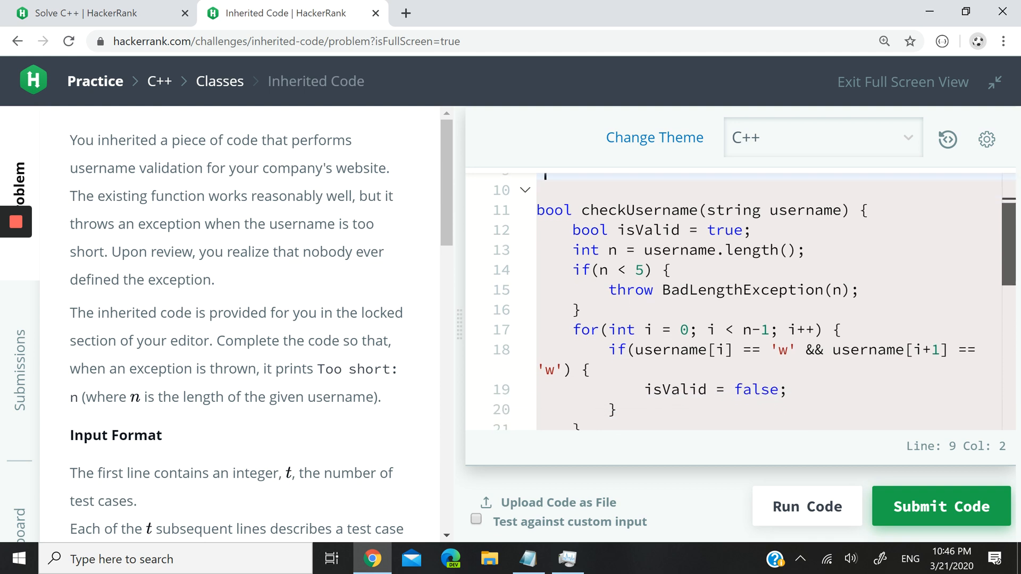
scroll(down, 3)
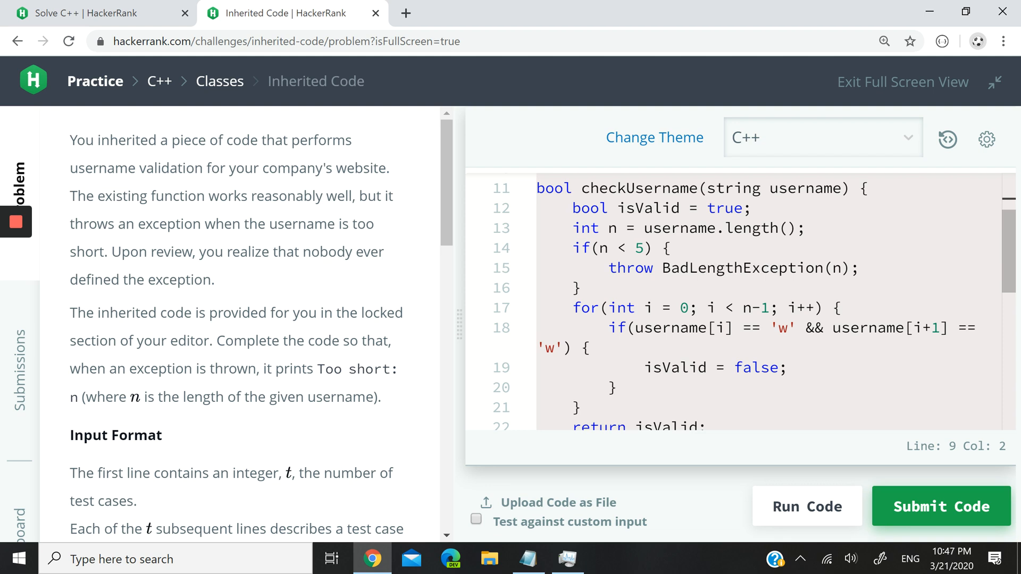
click(724, 189)
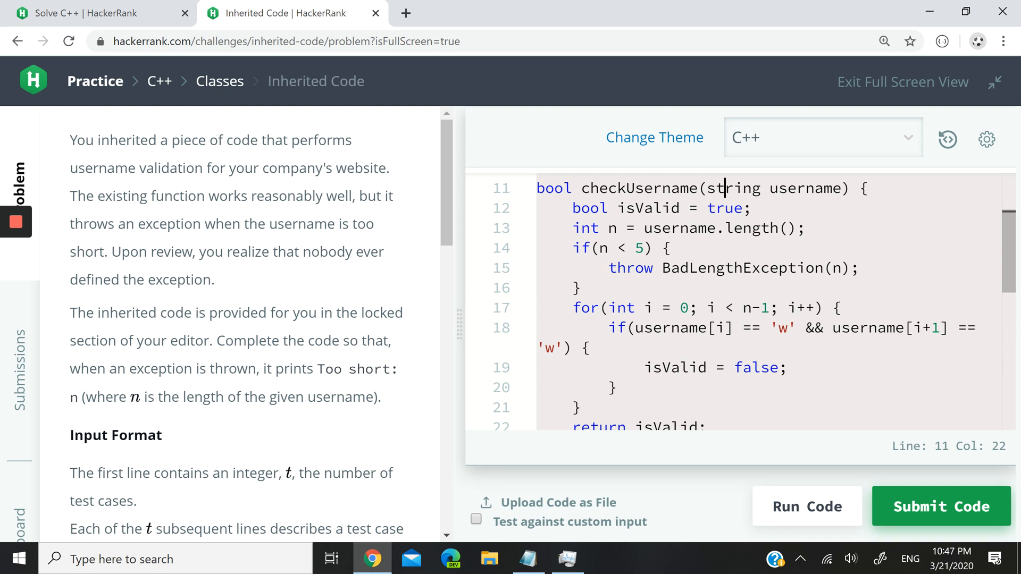
click(680, 227)
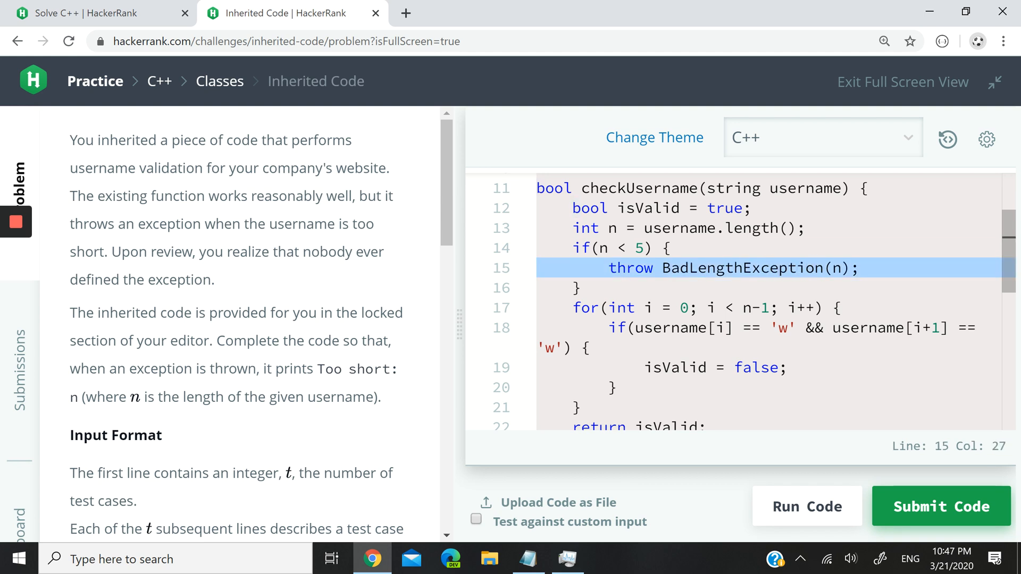
click(633, 249)
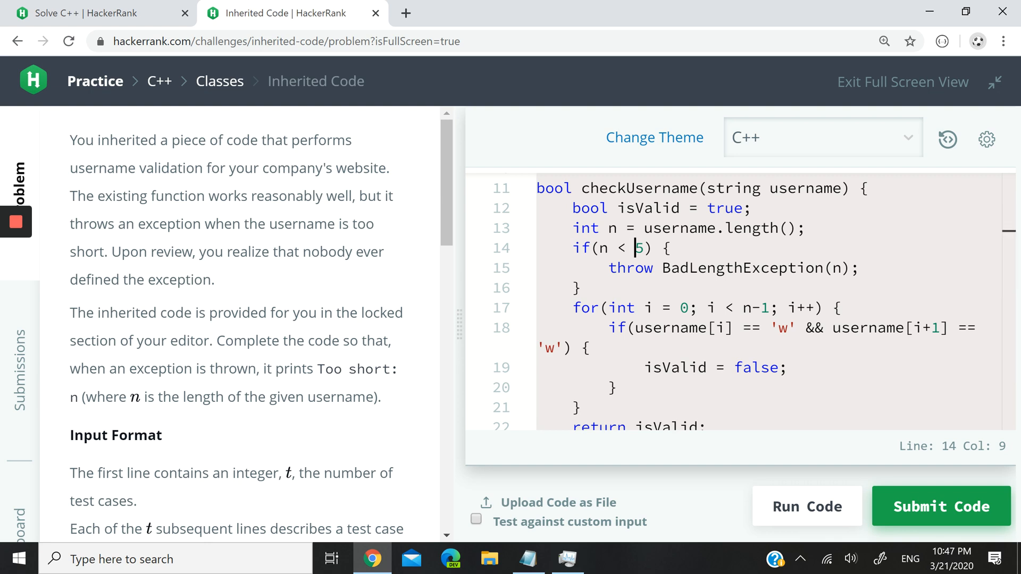
scroll(down, 3)
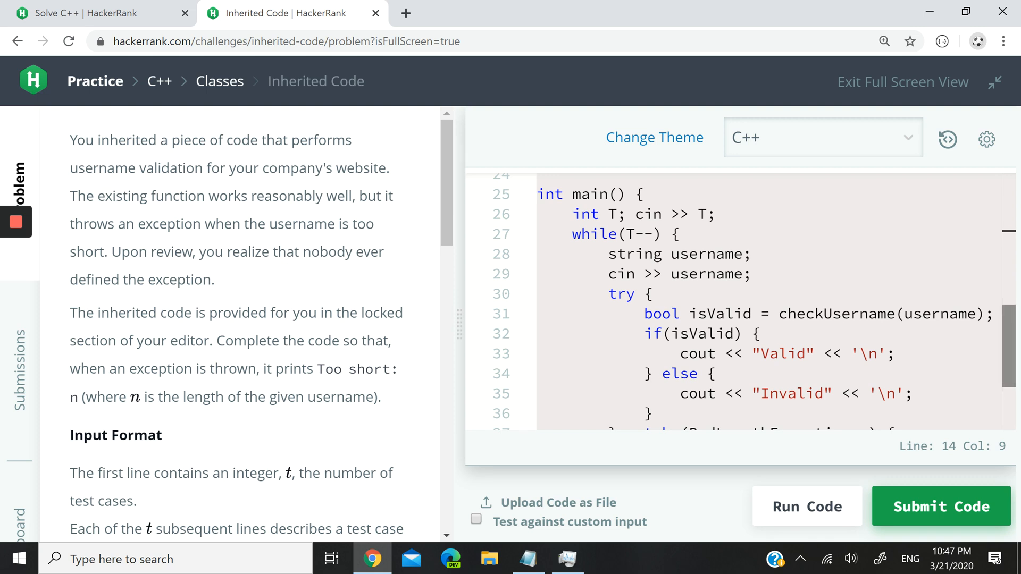
scroll(down, 3)
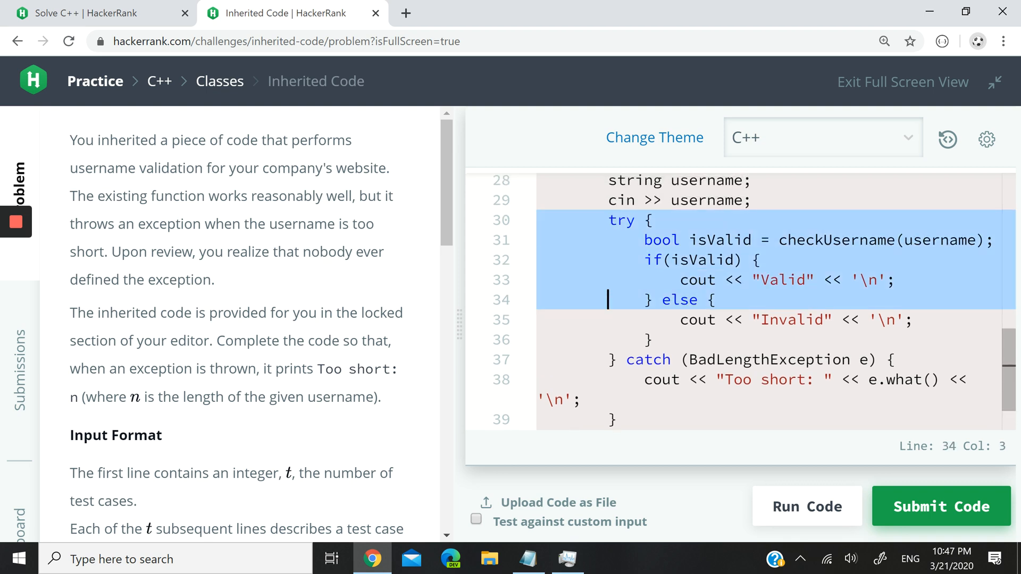
click(663, 379)
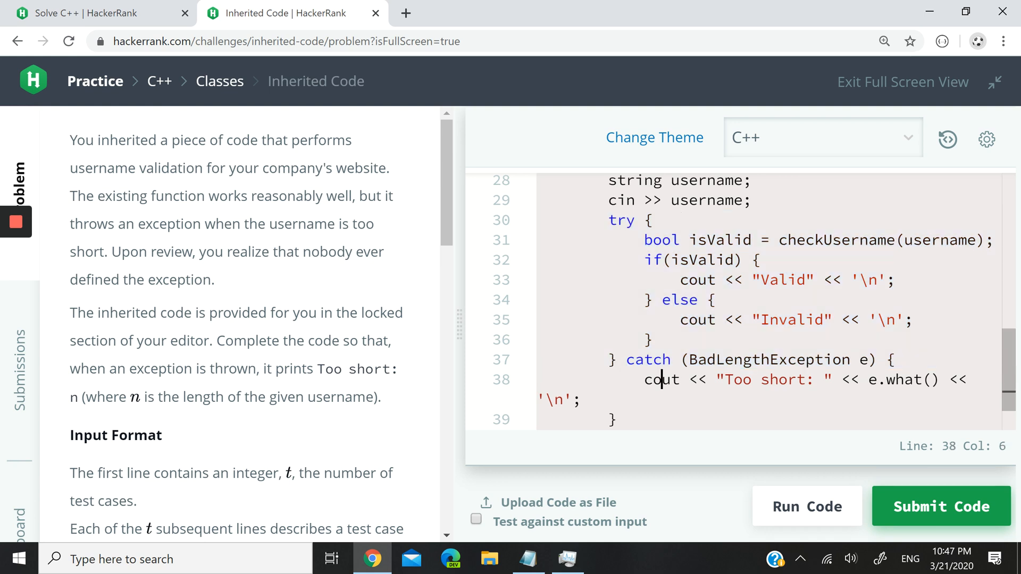
click(856, 359)
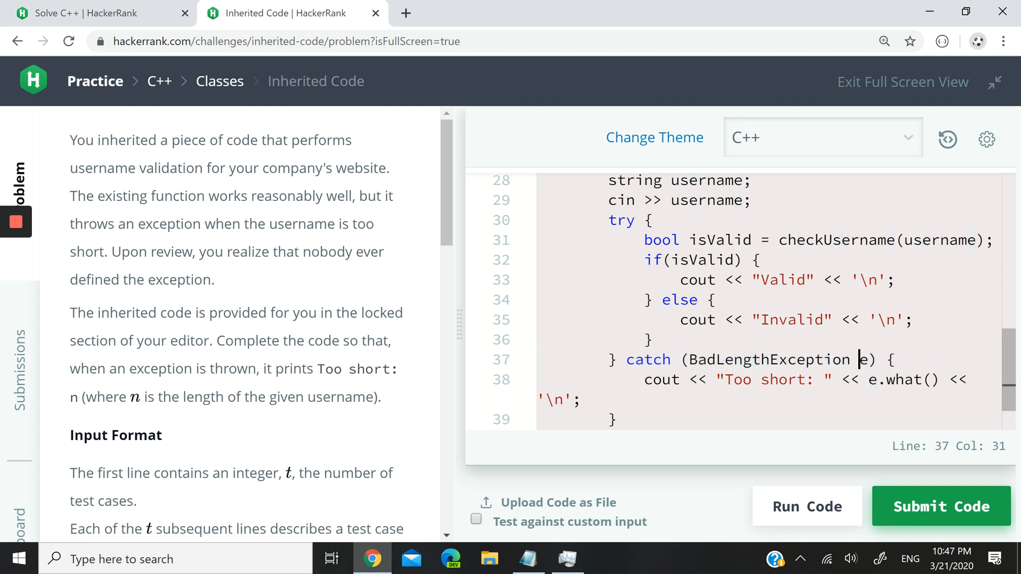
click(693, 359)
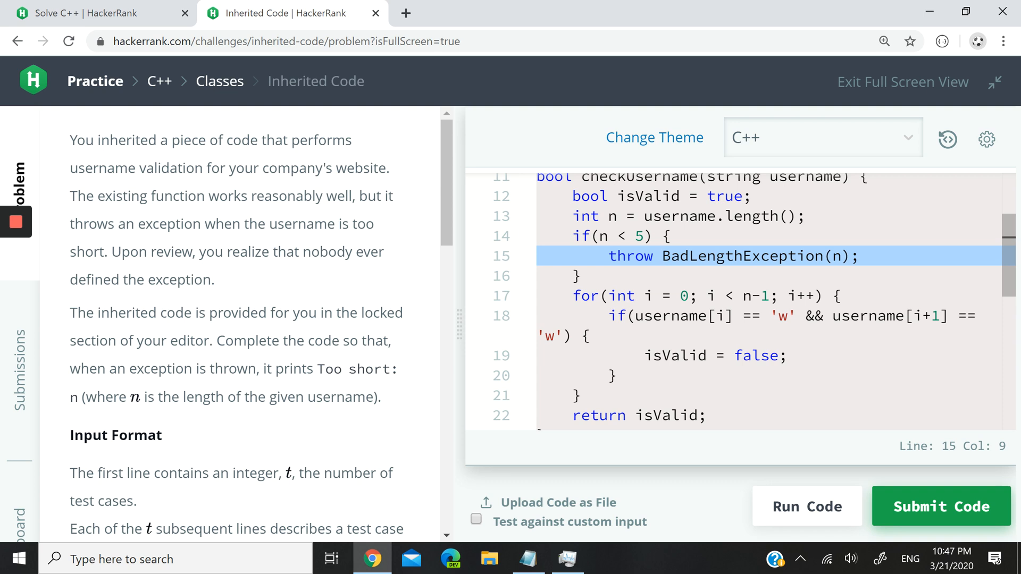
click(829, 256)
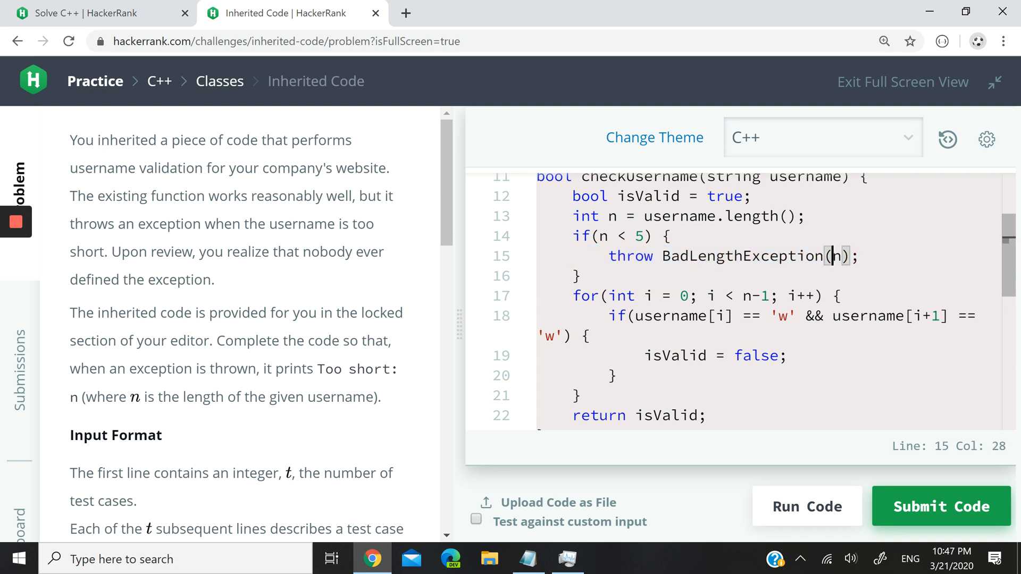
scroll(down, 3)
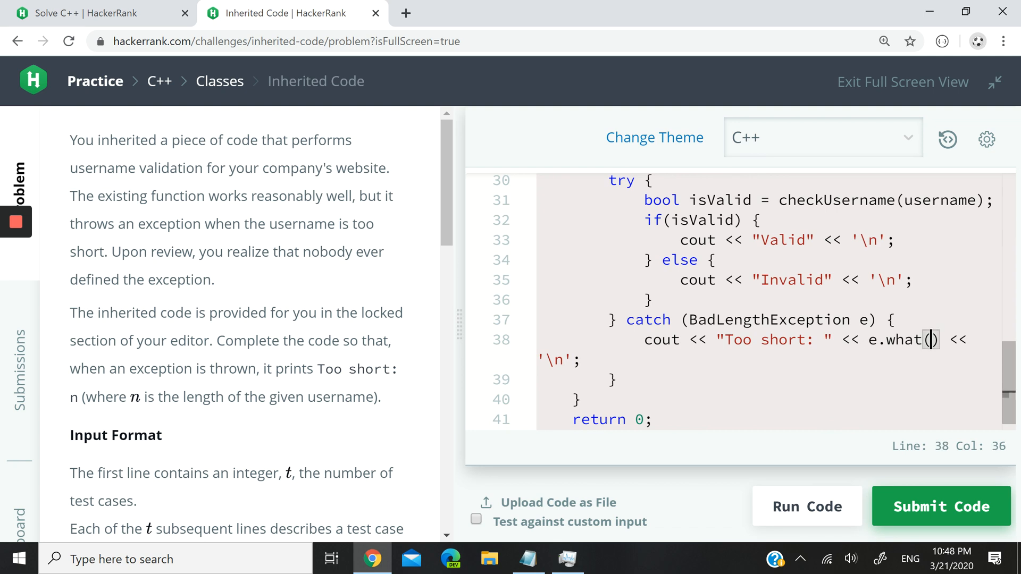
click(733, 319)
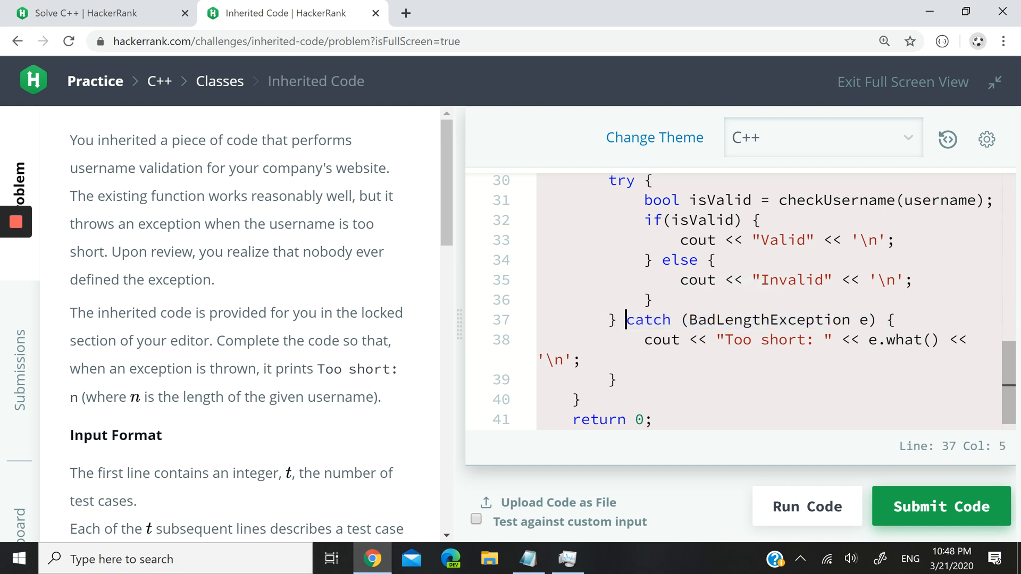
double_click(649, 319)
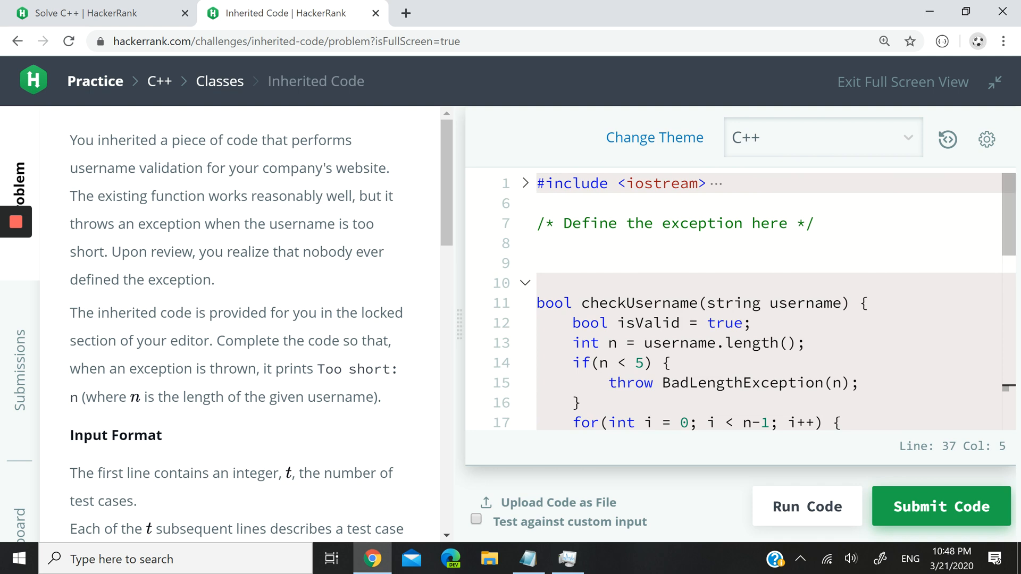
Declare class BadLengthException with a private int num and a public section.
click(814, 383)
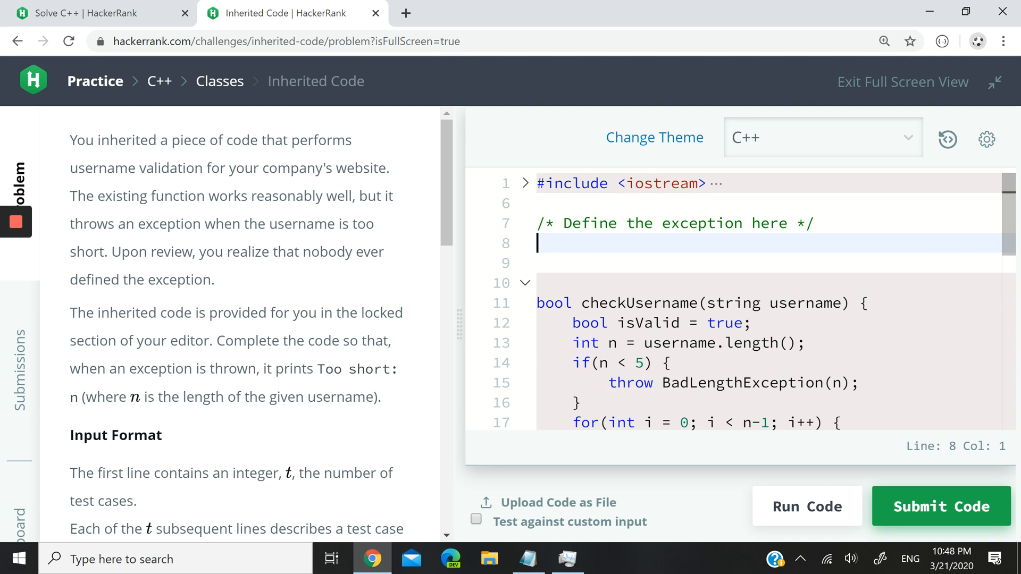
text(class)
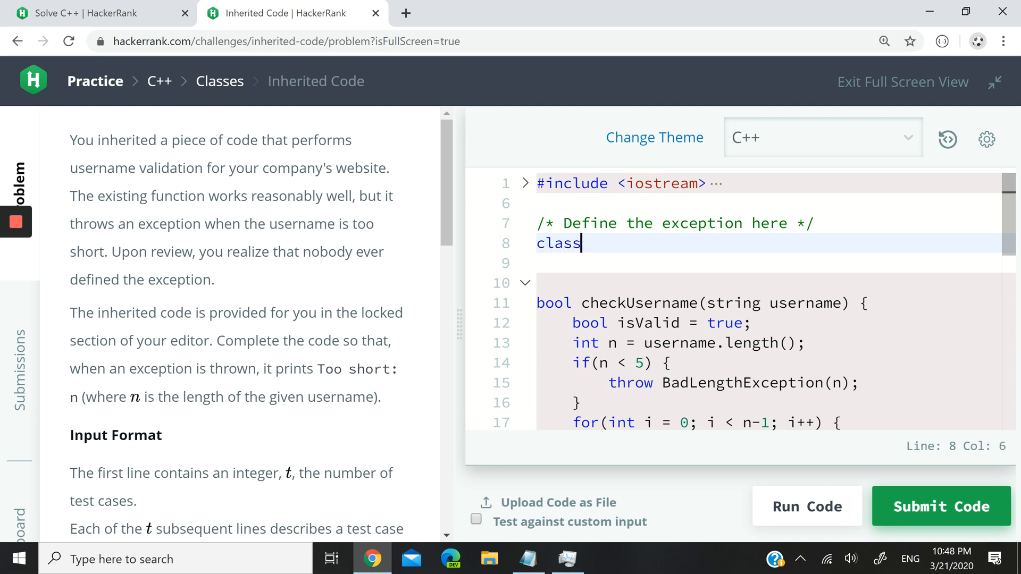
text(BadLe)
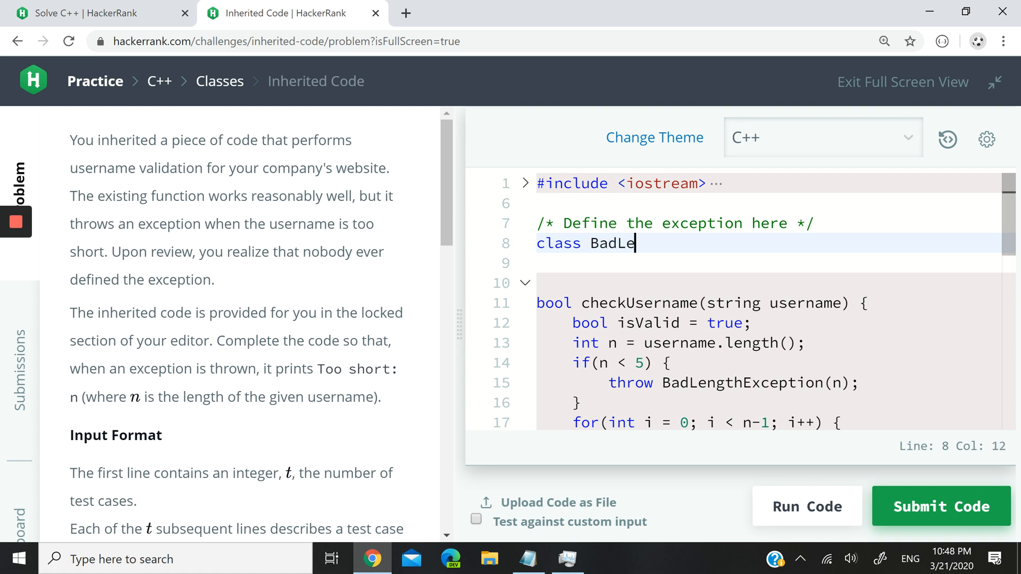
text(ngthExcep)
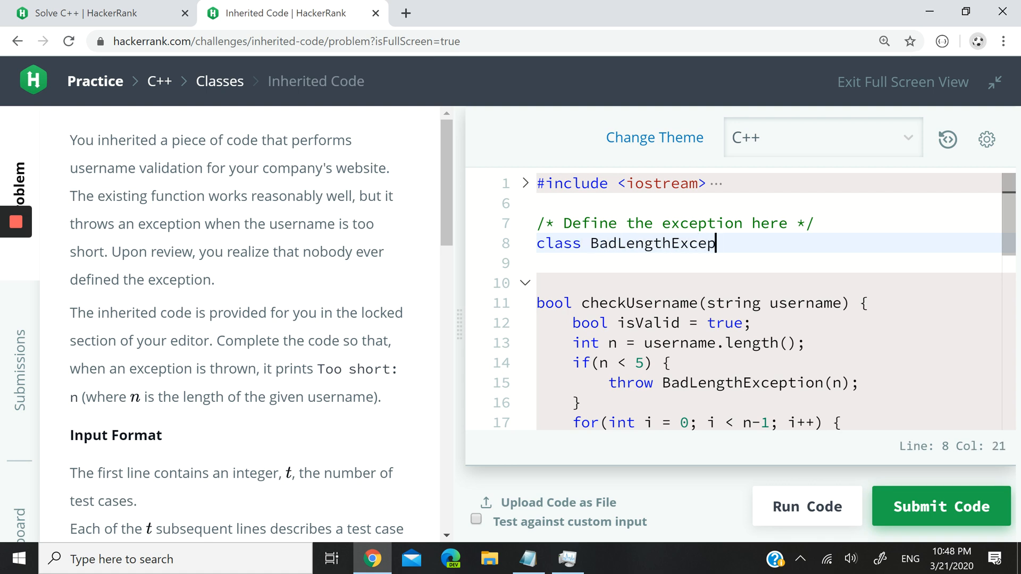
text(tion {)
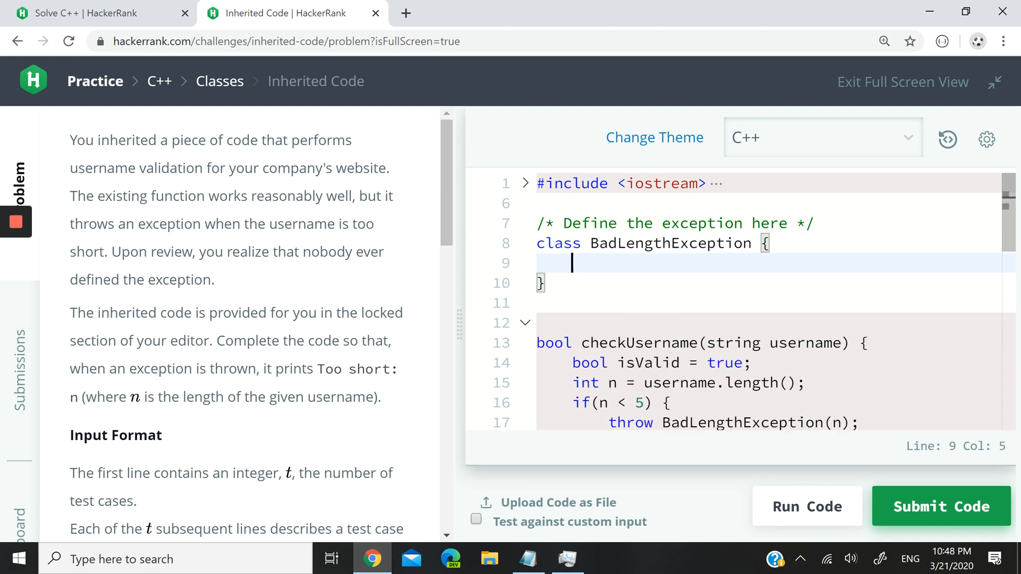
text(;)
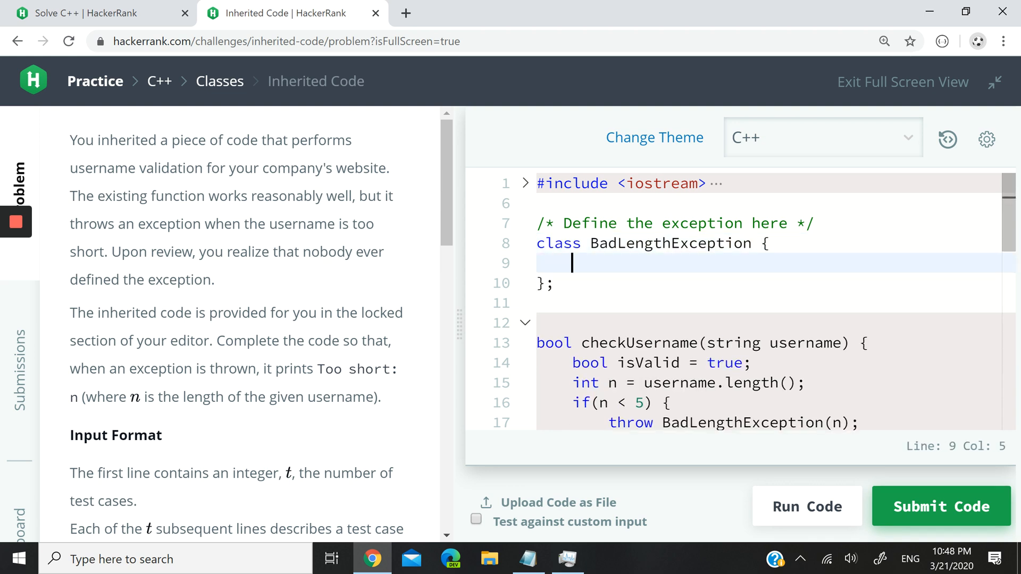
text(private:)
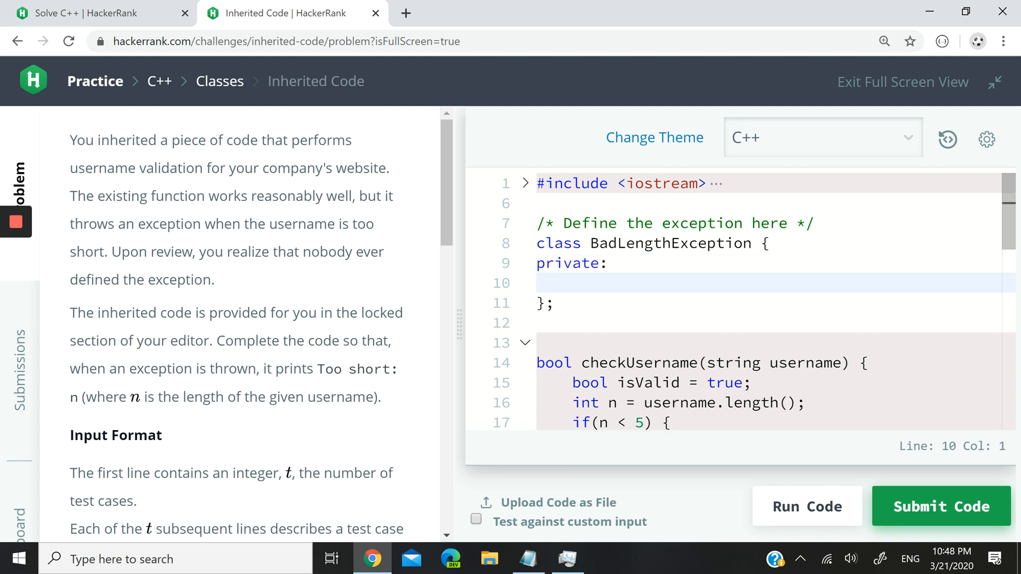
text(int)
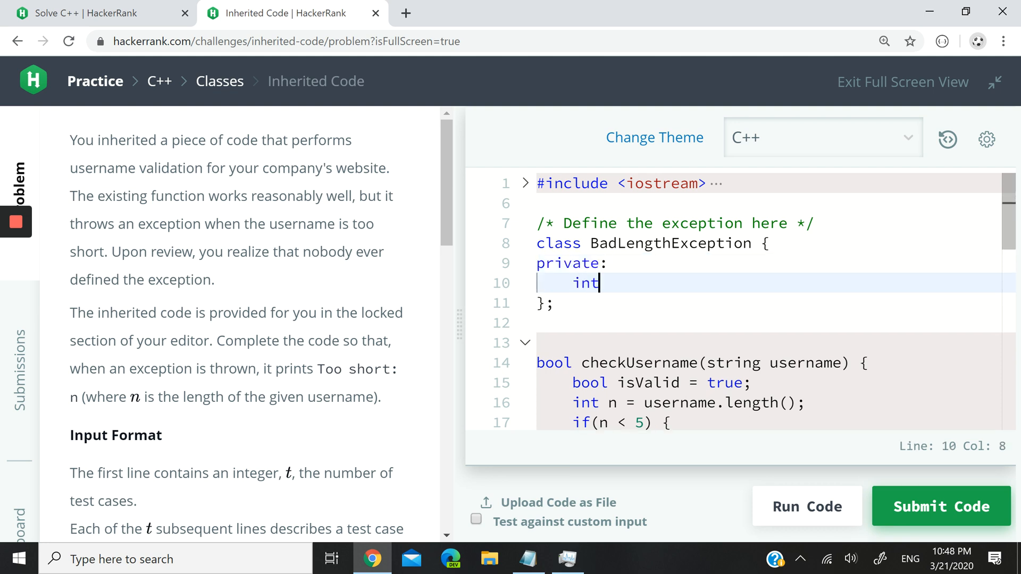
text(num;)
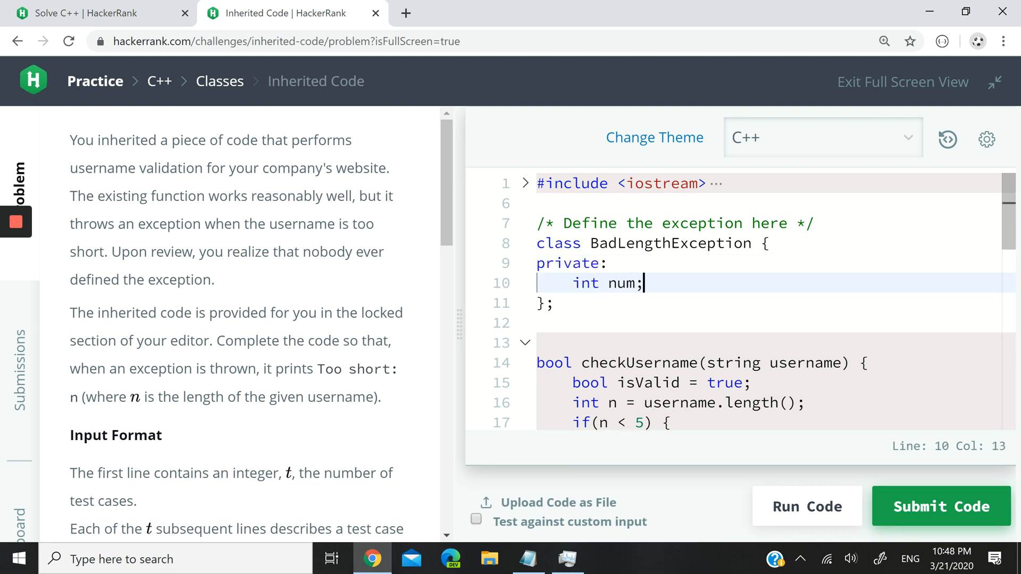
text(public)
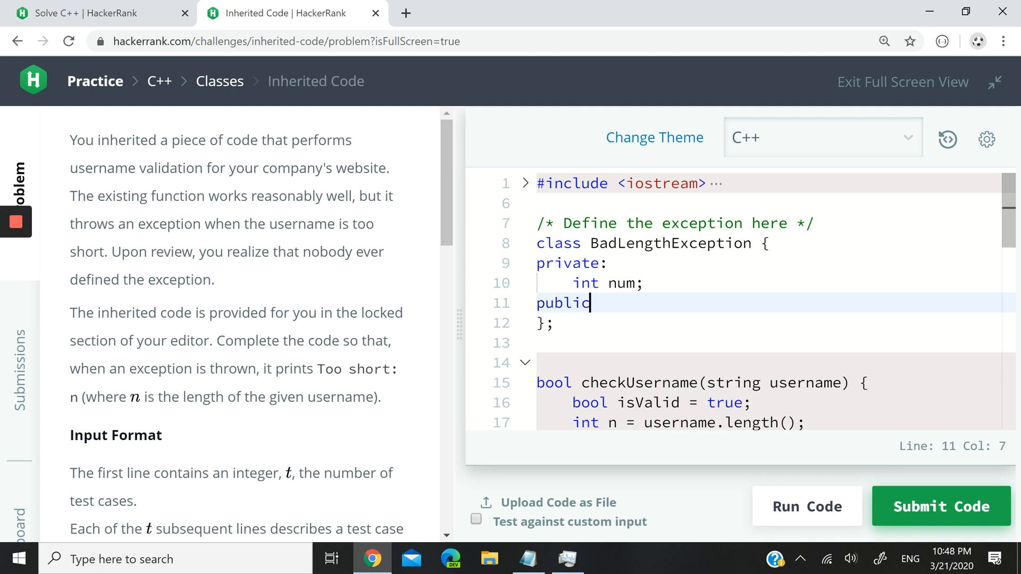
key(Enter)
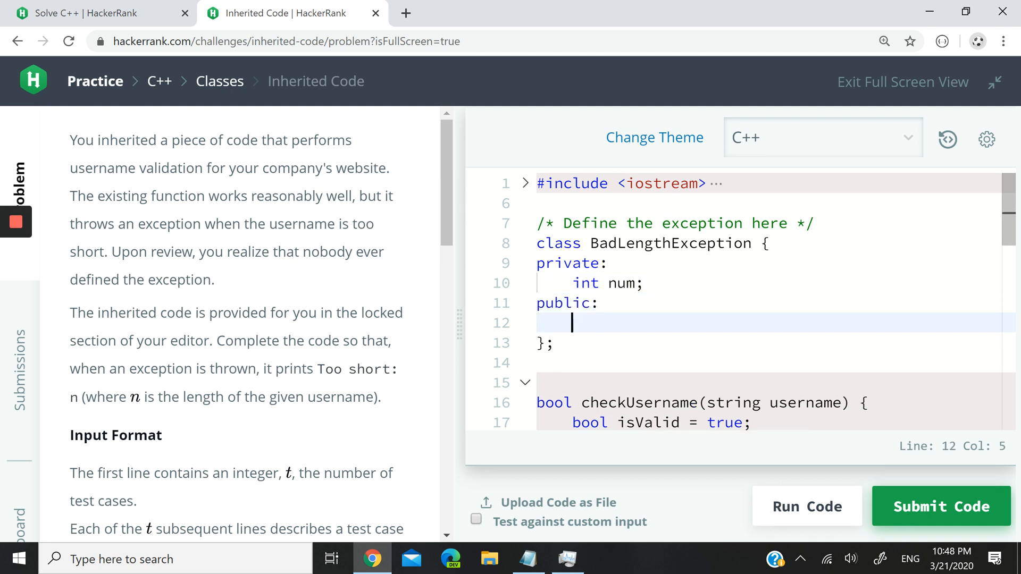
Write the constructor BadLengthException(int n) : num(n) {} initializing num from n.
text(B)
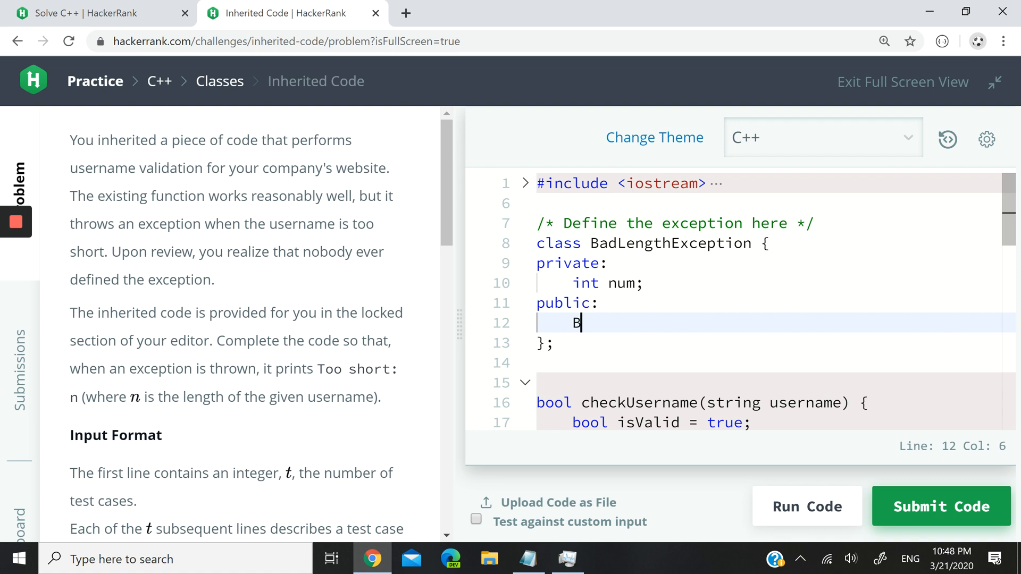
text(adLe)
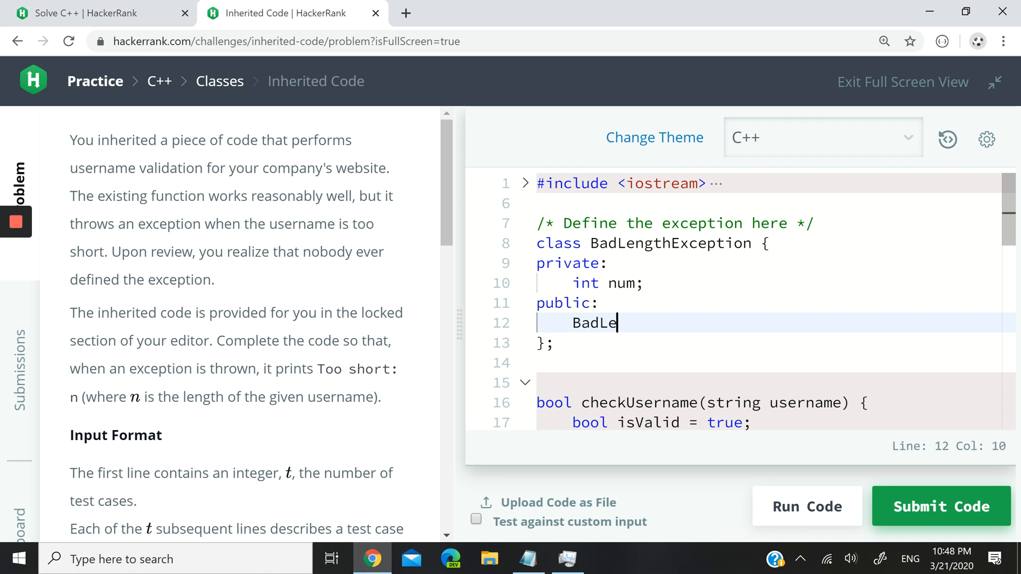
text(ngthExce)
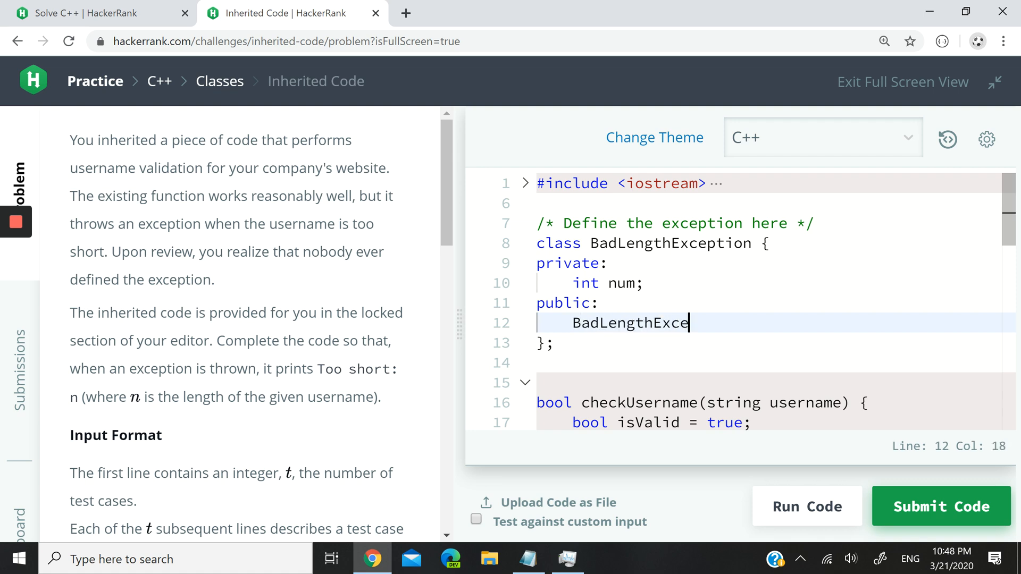
text(ption)
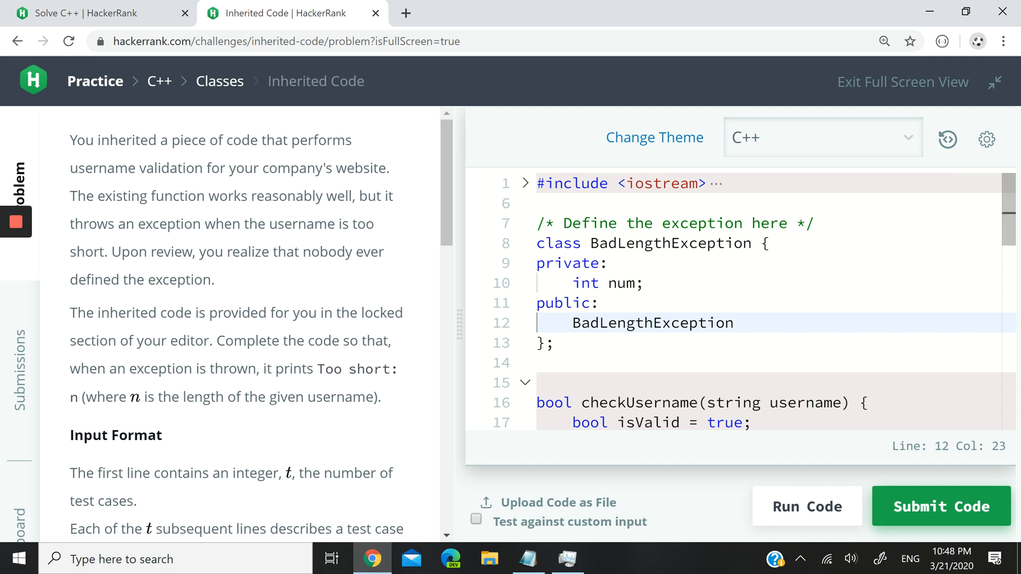
text(())
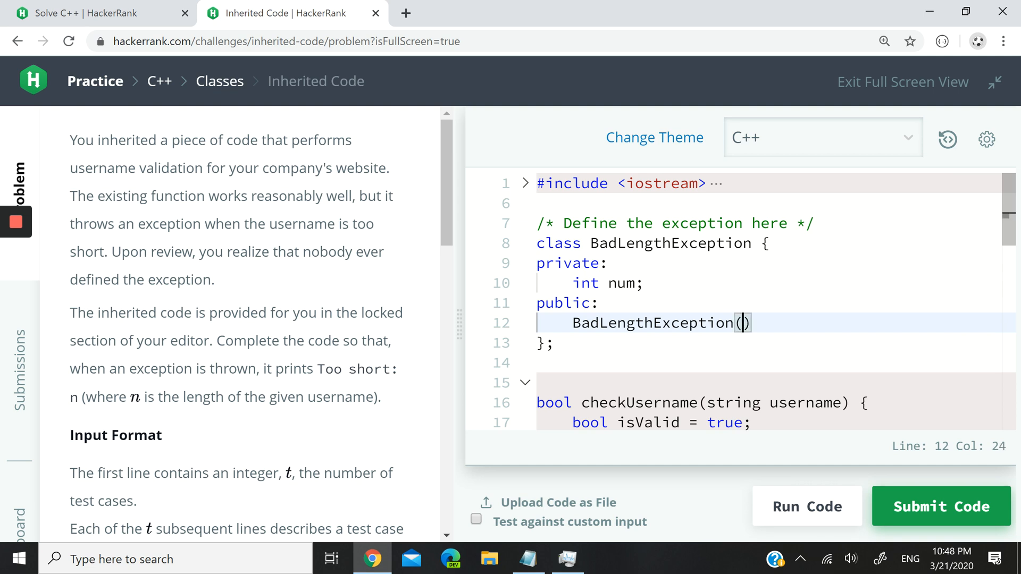
scroll(down, 3)
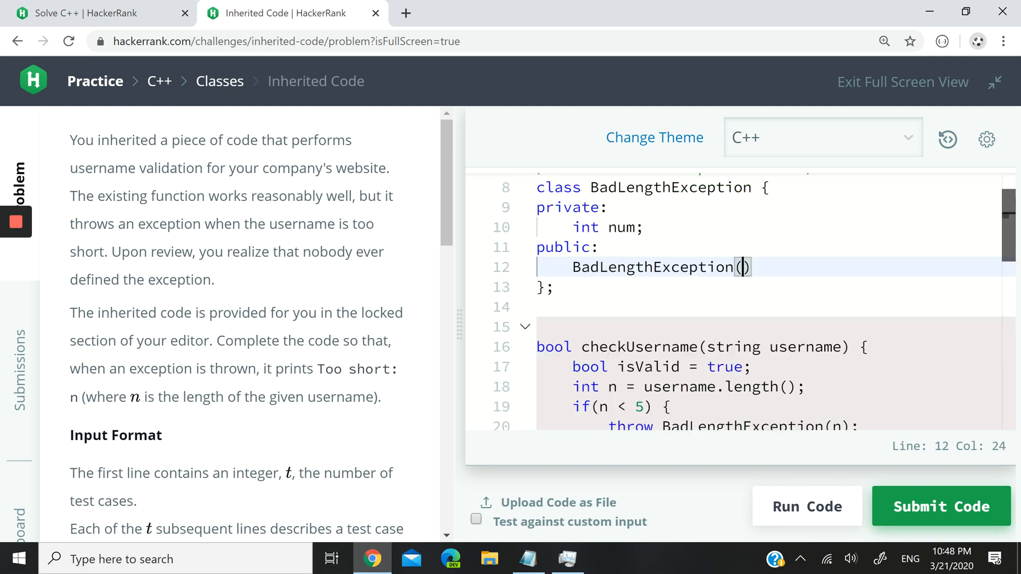
scroll(down, 3)
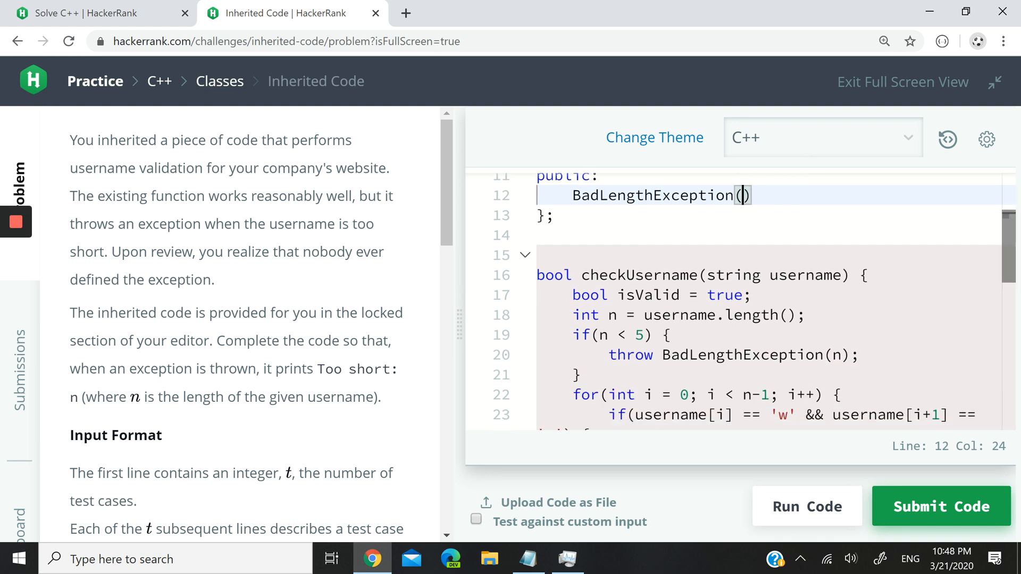
text(int n)
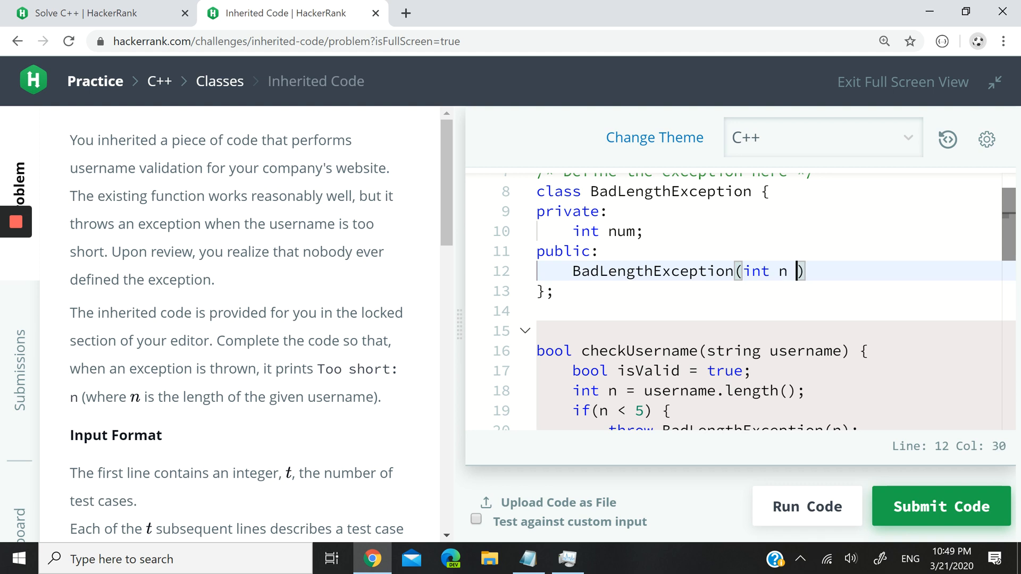
key(Backspace)
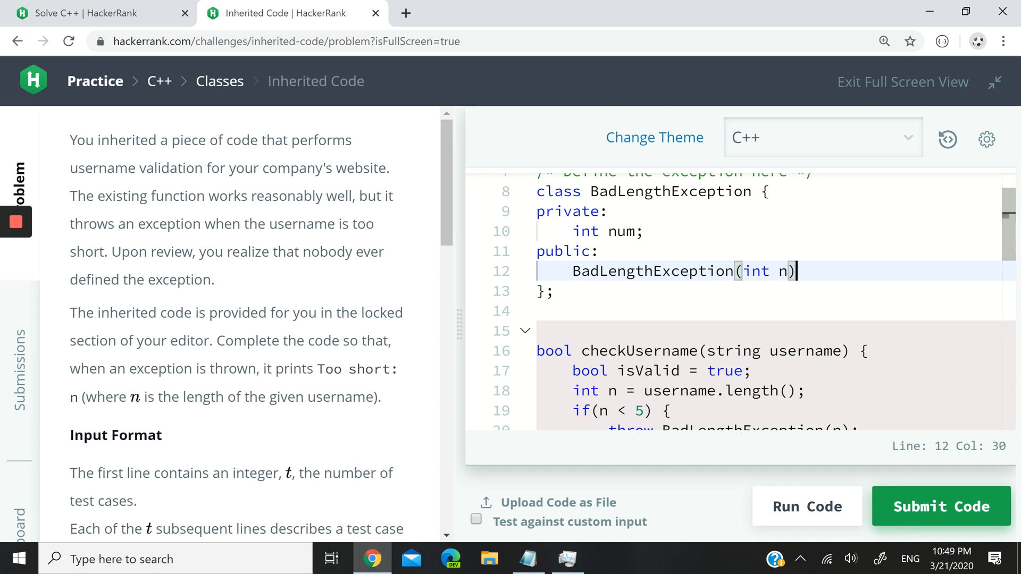
double_click(621, 232)
text(n)
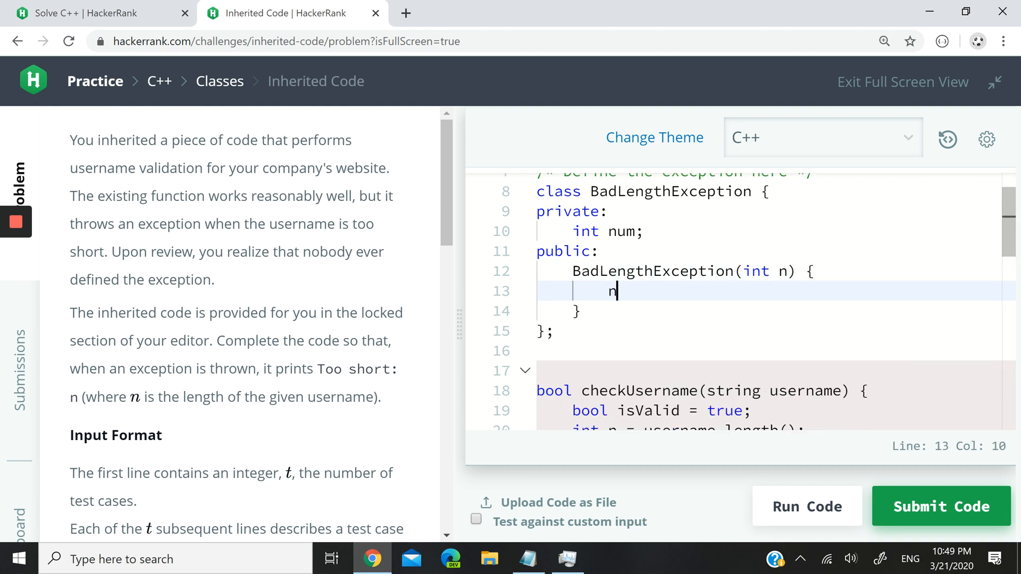
text(um = n;)
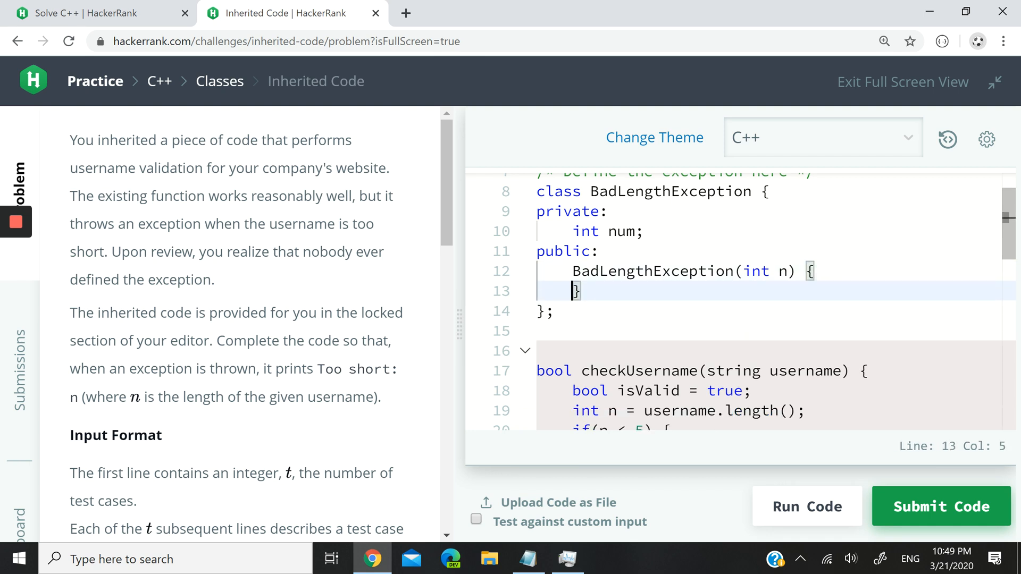
text(: {})
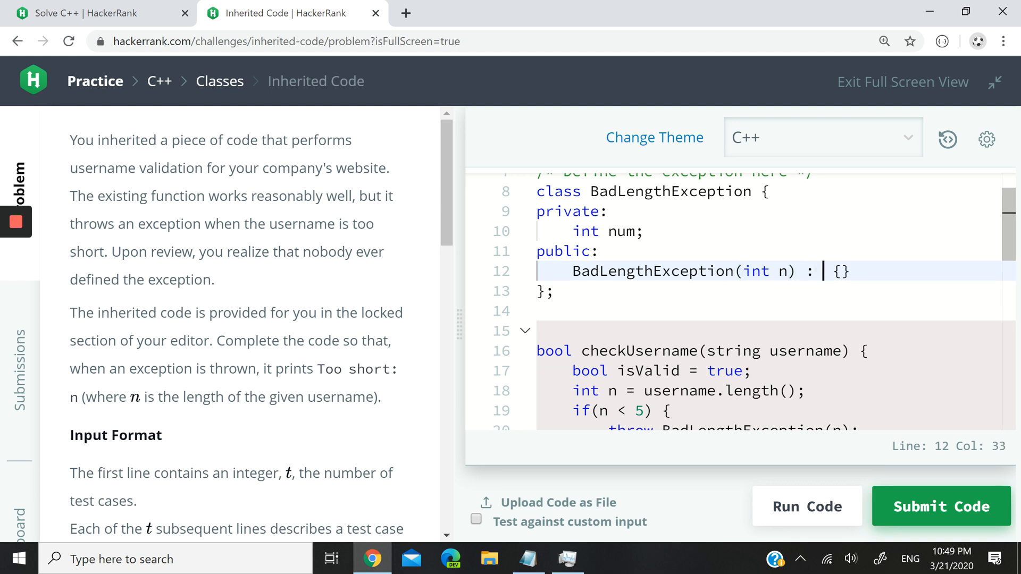
text(num(n))
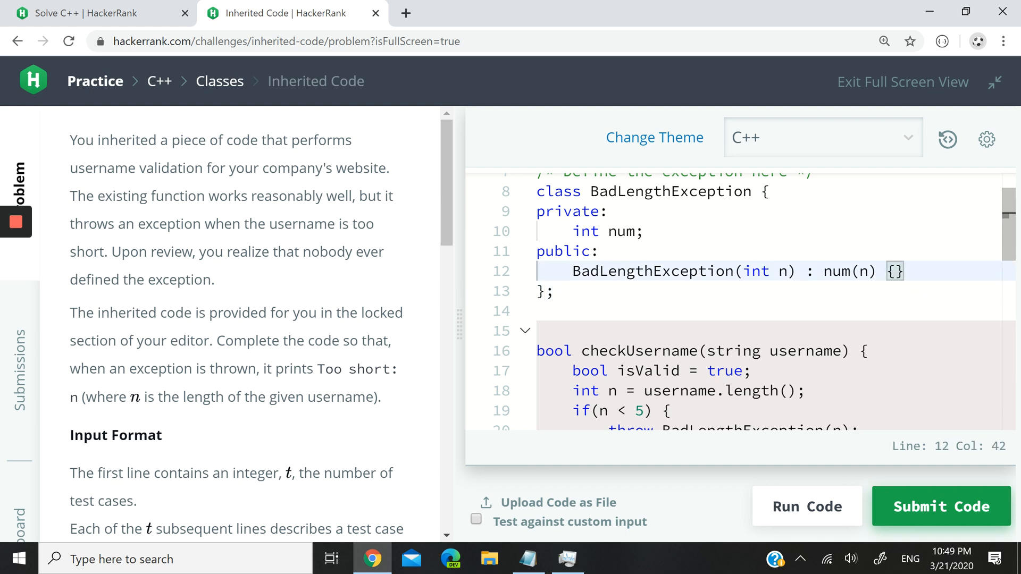
Add int what() { return num; } under a // Getter comment inside the class.
scroll(down, 3)
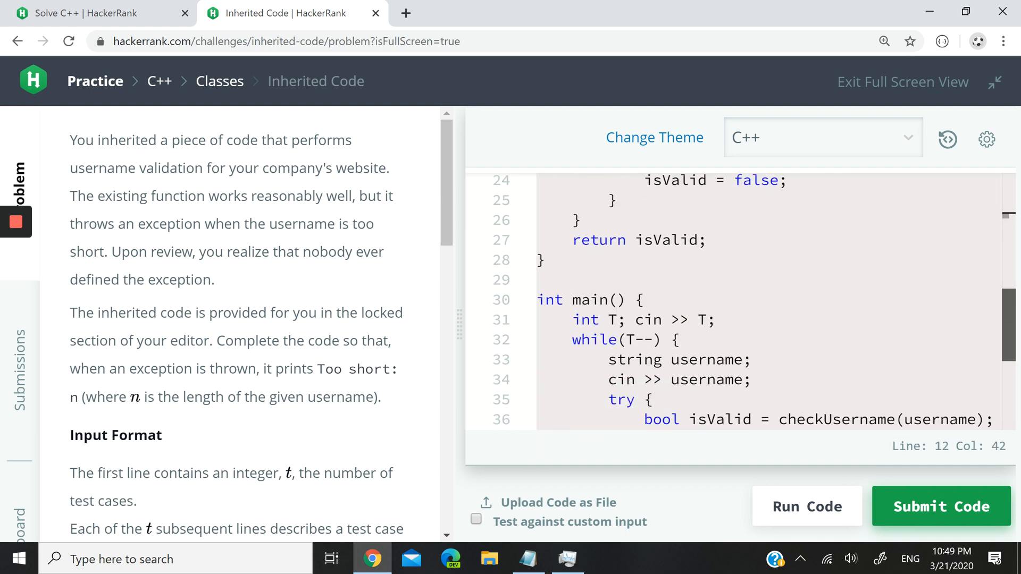
scroll(down, 3)
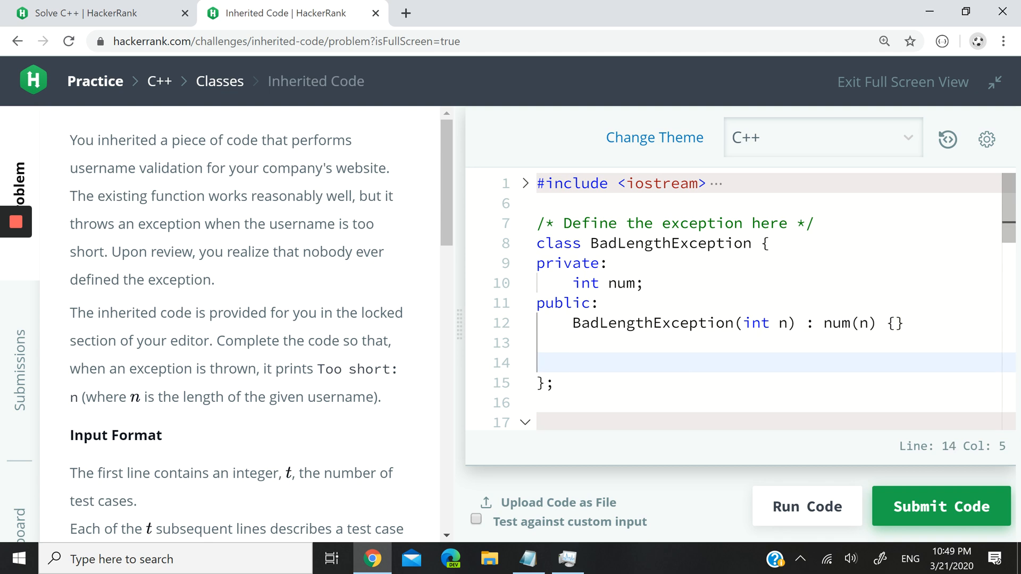
text(int what() {)
text(re)
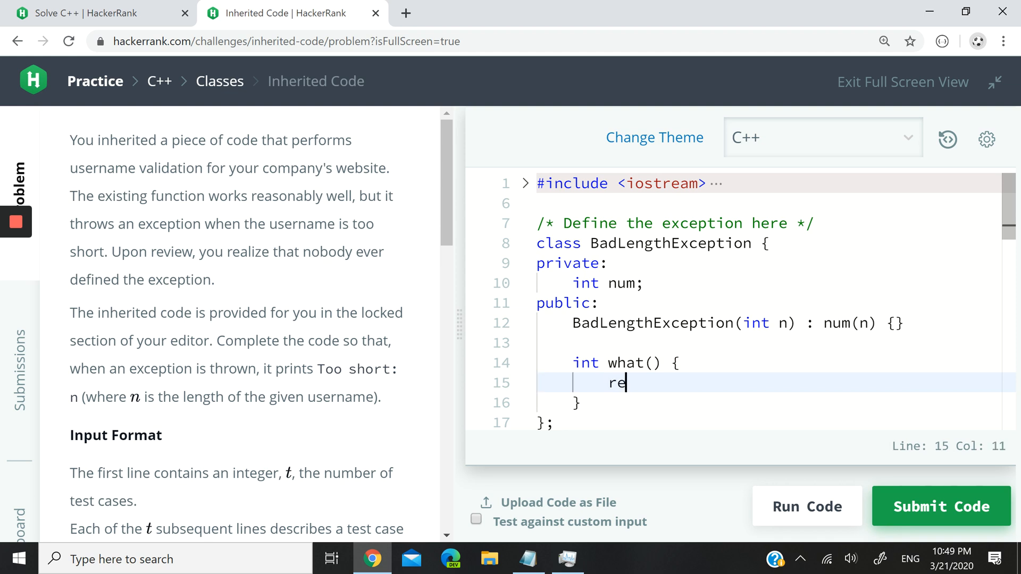
text(turn num;)
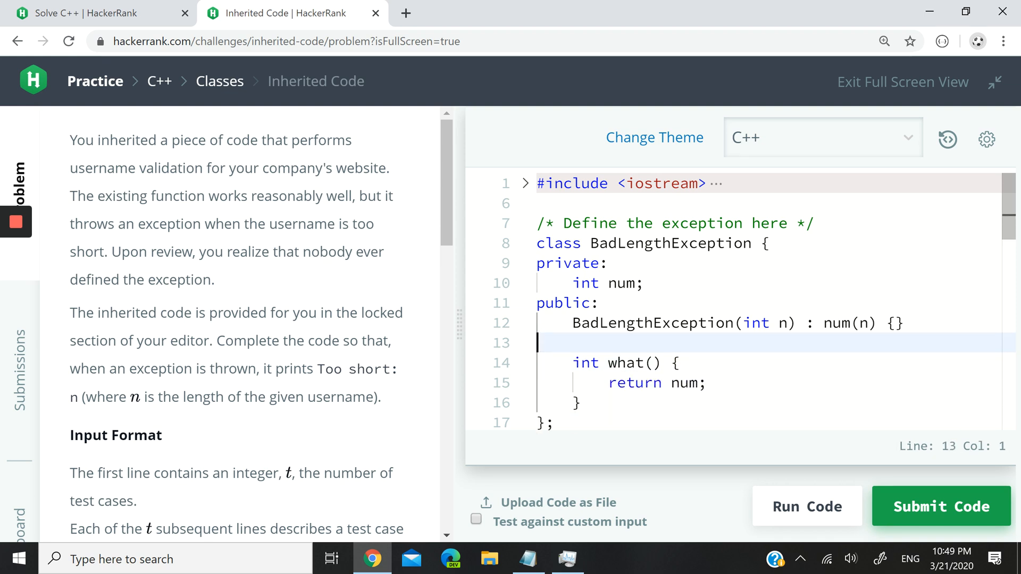
text(//)
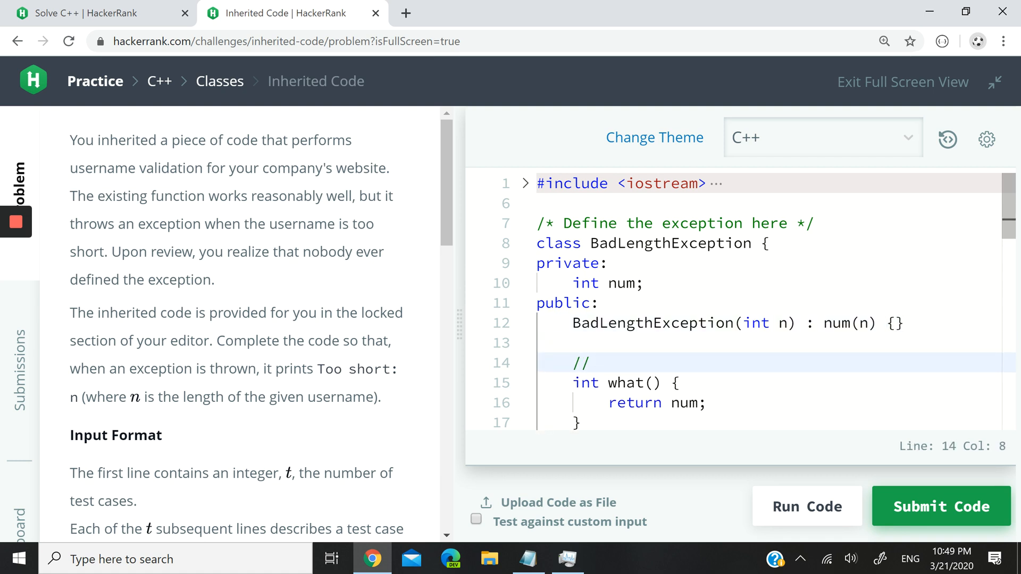
text(Getter)
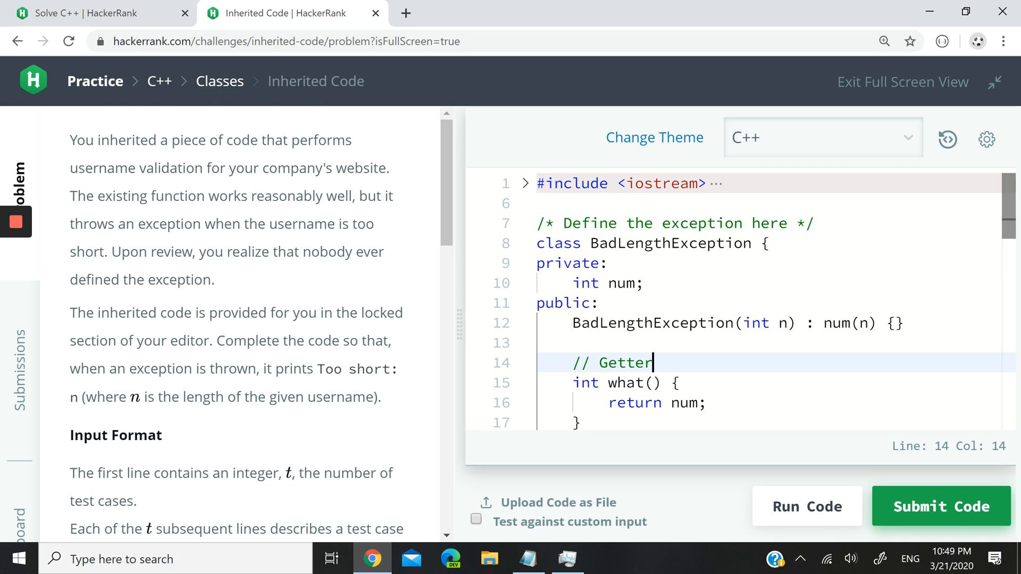
scroll(down, 3)
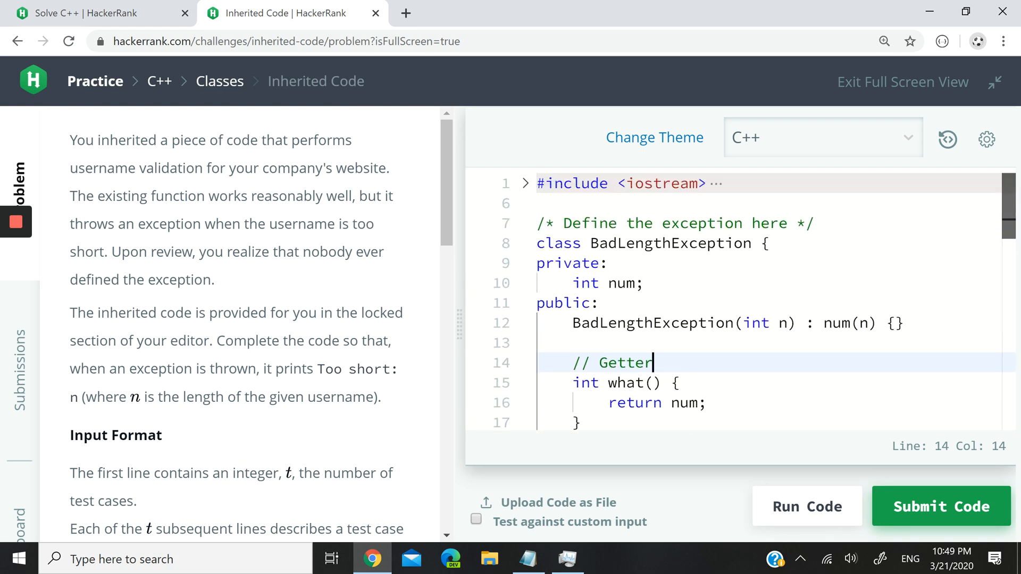
scroll(down, 3)
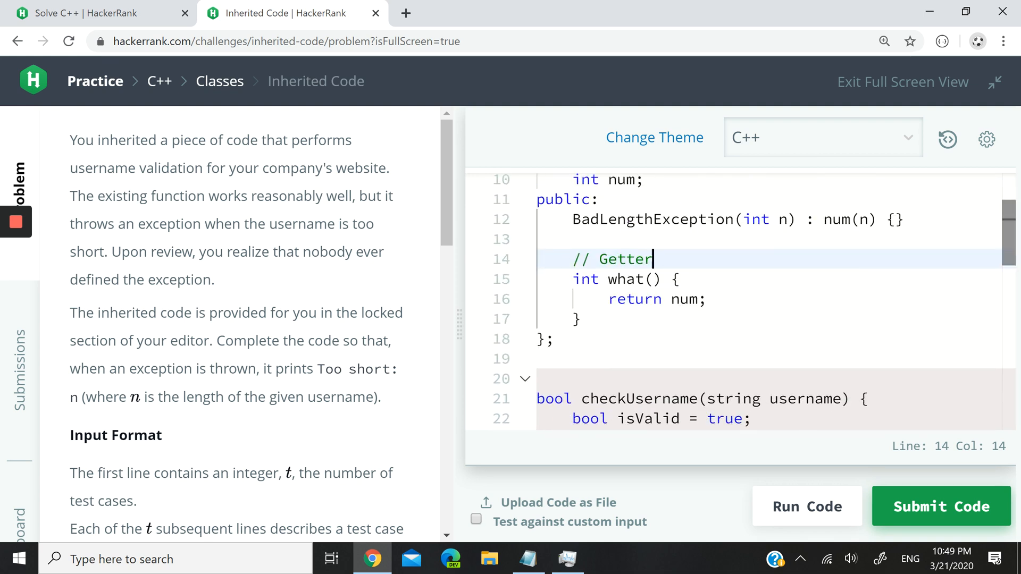
Run the code and get Congratulations for Sample Test case 0.
scroll(down, 3)
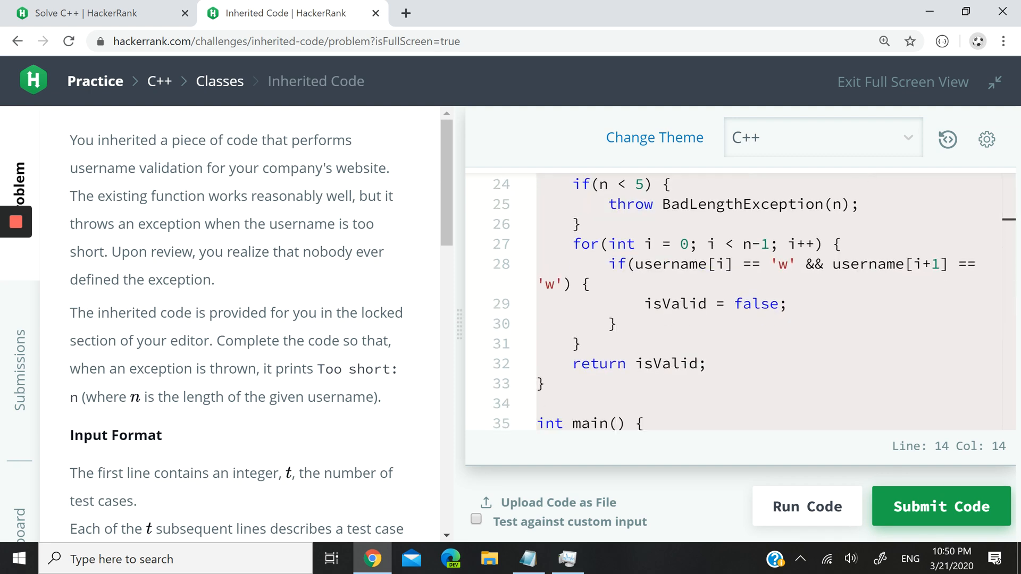
click(807, 506)
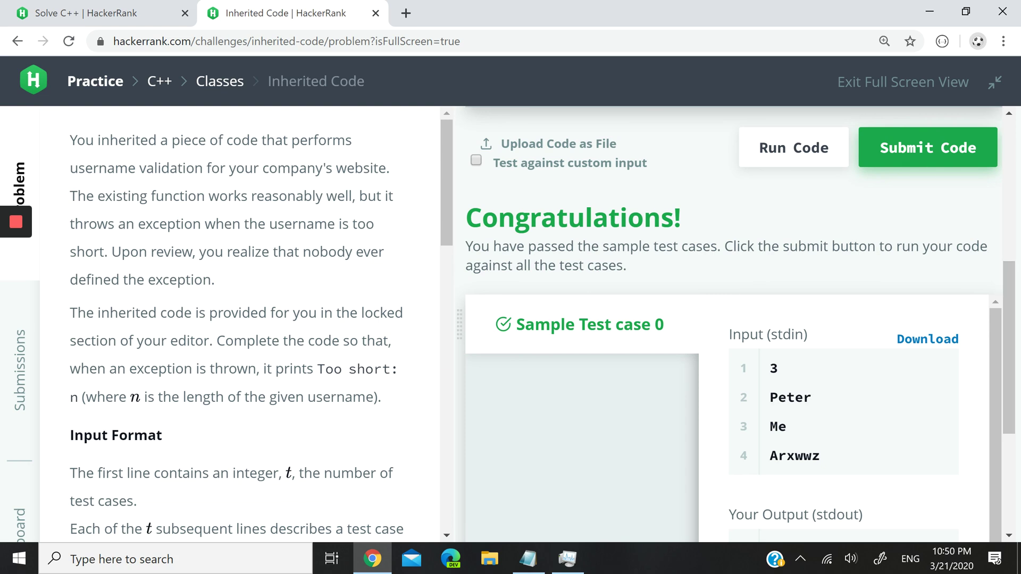
Submit the code and confirm test cases 0 through 9 all pass with Success.
click(928, 147)
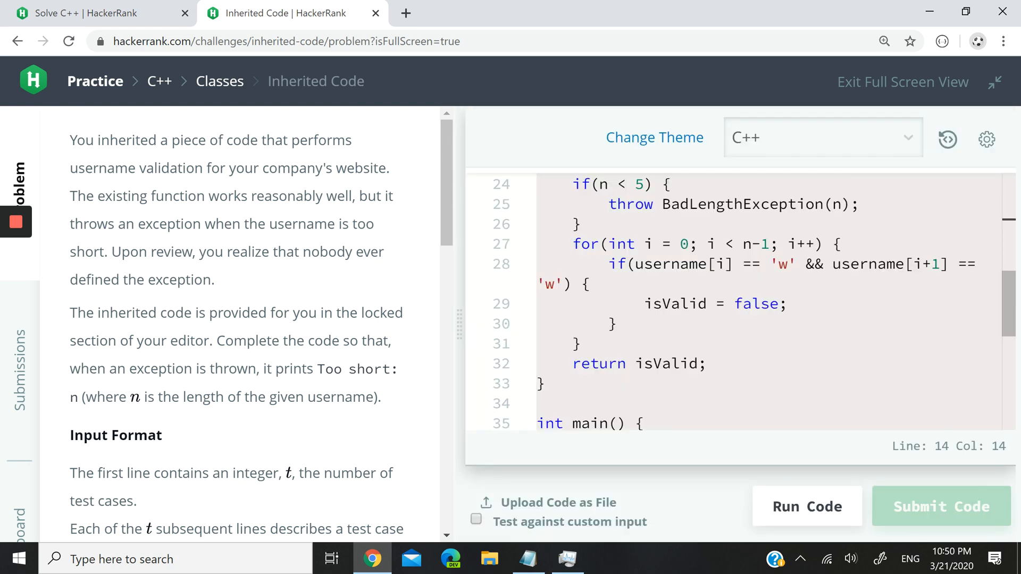
click(806, 506)
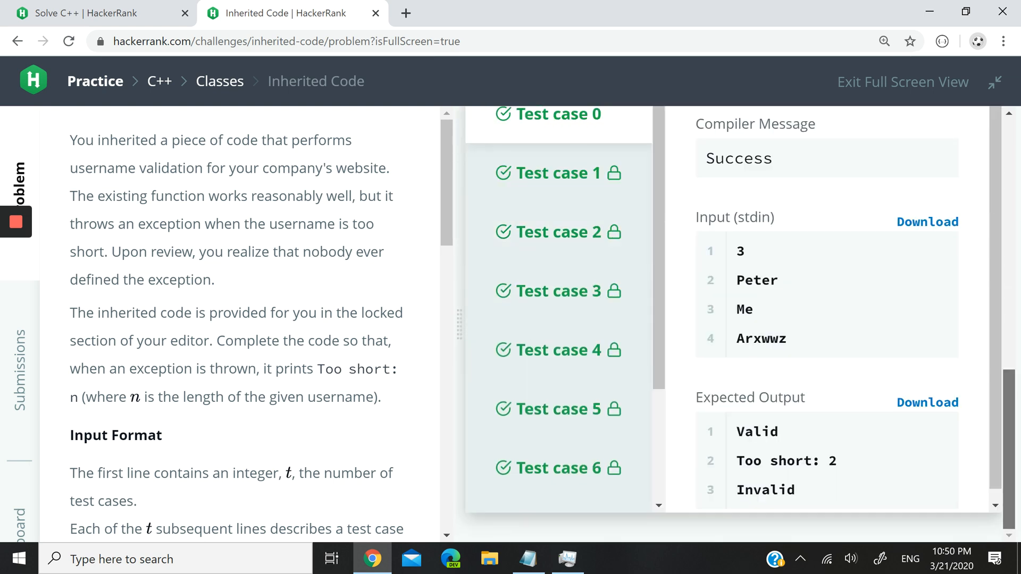
scroll(down, 3)
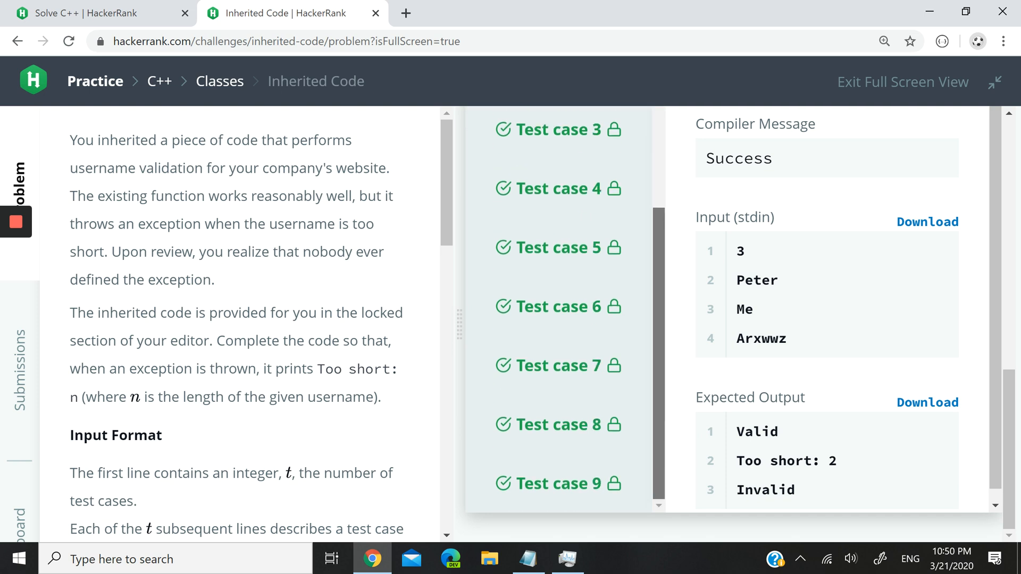